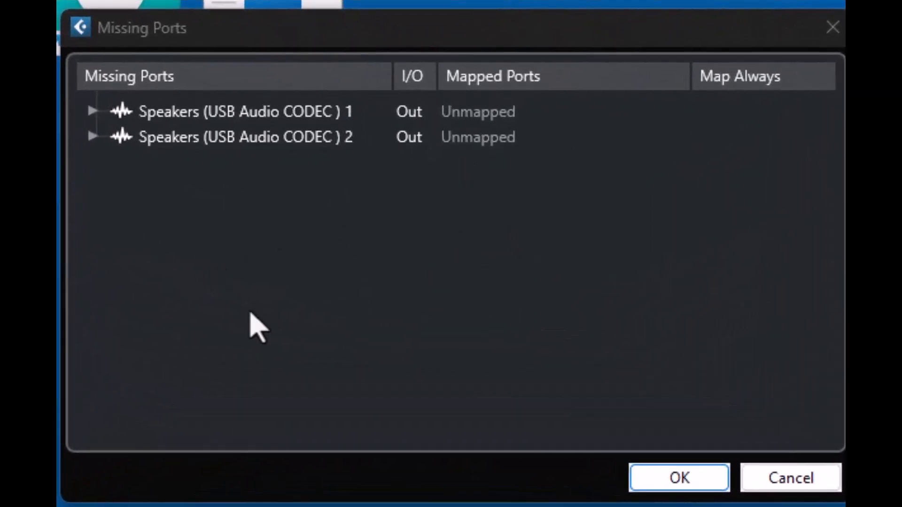
mouse_move(325, 273)
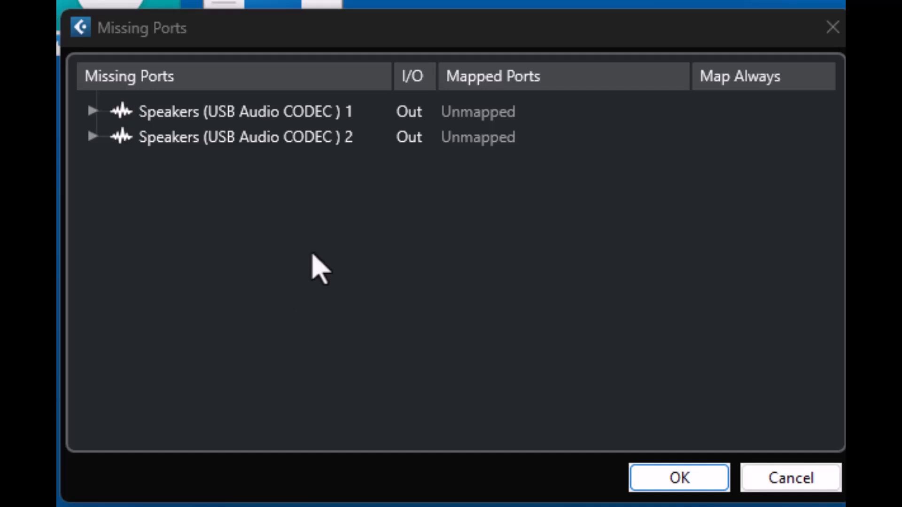
mouse_move(240, 233)
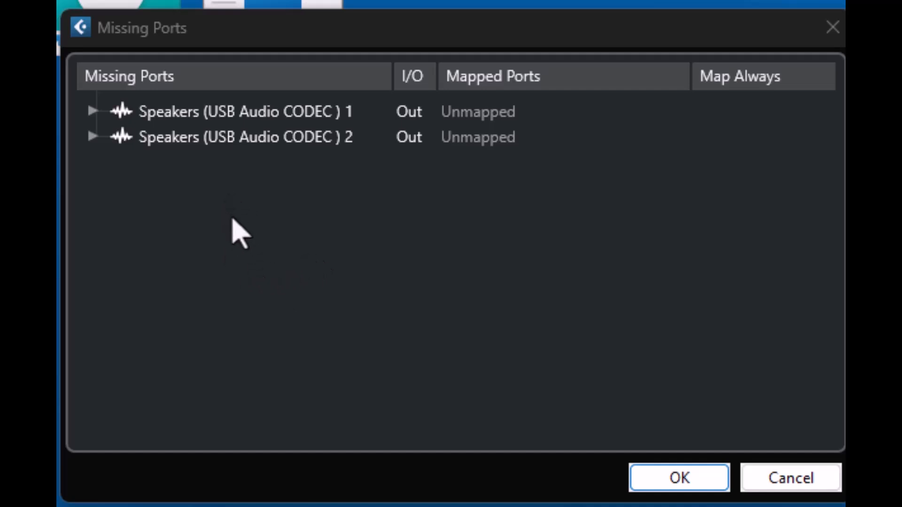
mouse_move(339, 235)
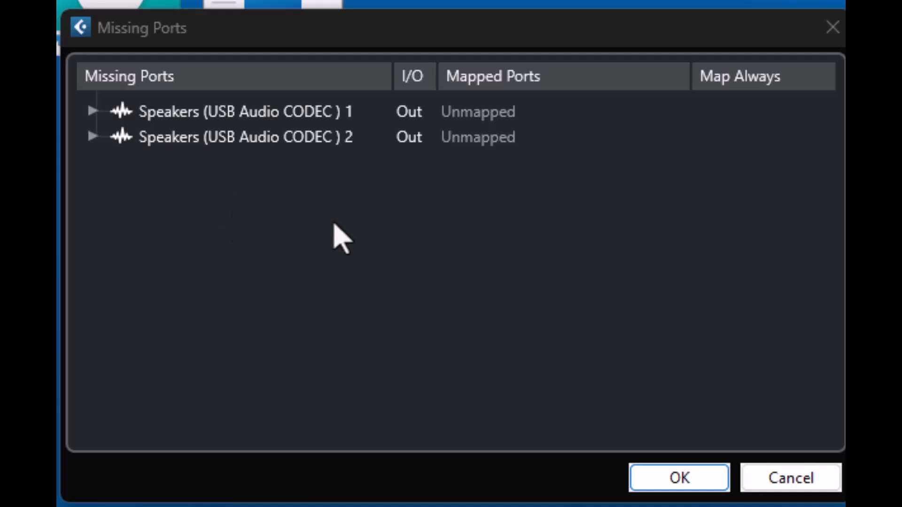
mouse_move(380, 242)
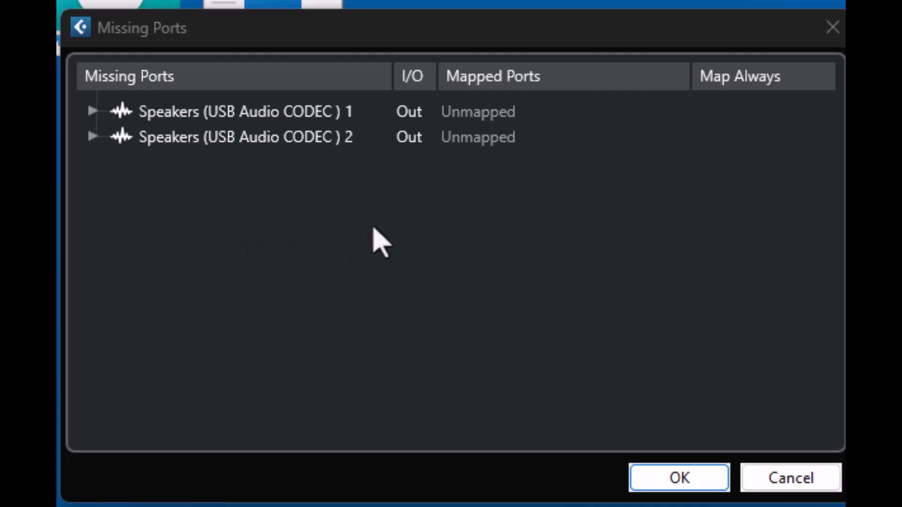
mouse_move(264, 198)
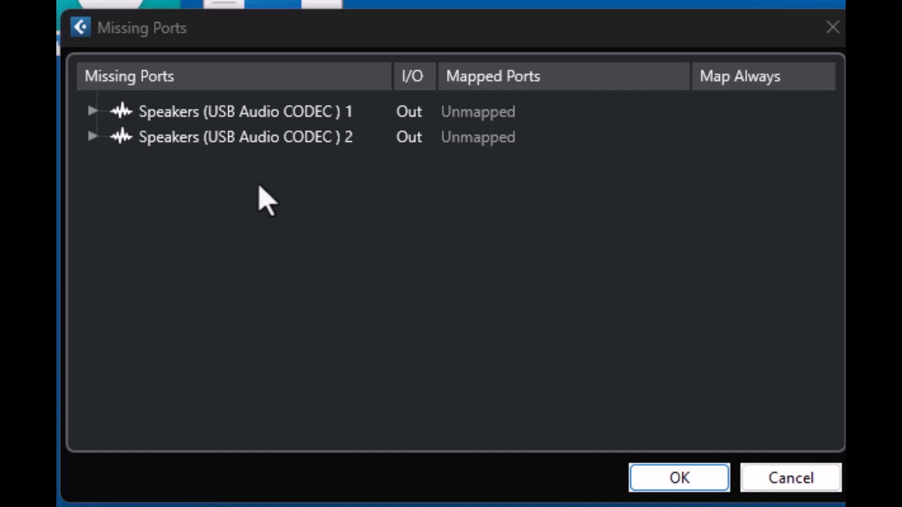
mouse_move(257, 179)
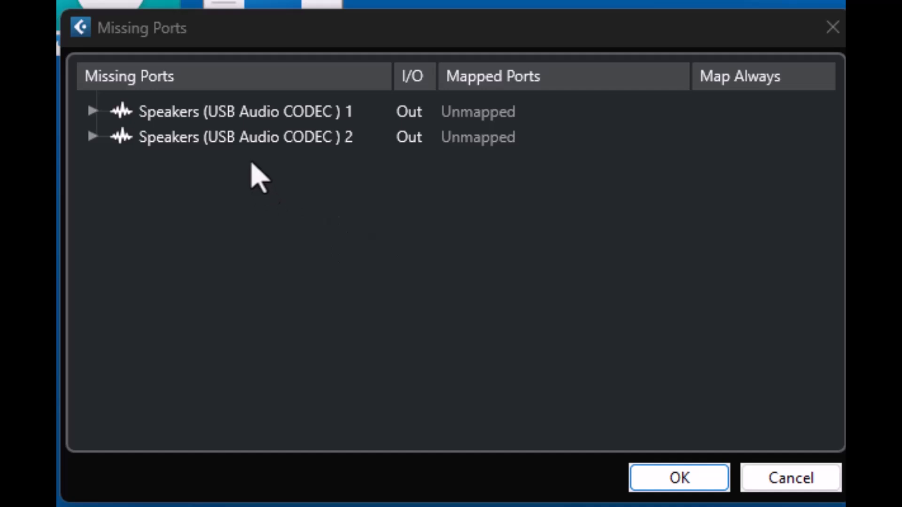
mouse_move(229, 247)
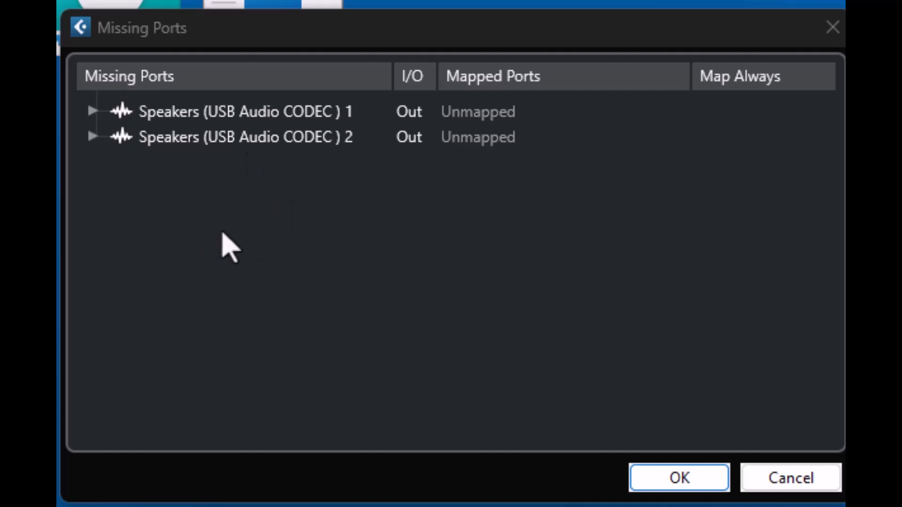
mouse_move(155, 196)
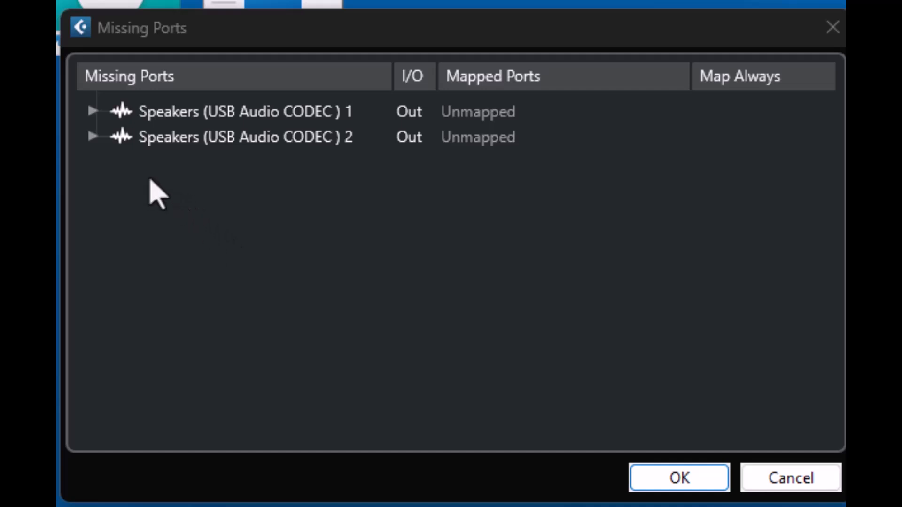
mouse_move(282, 248)
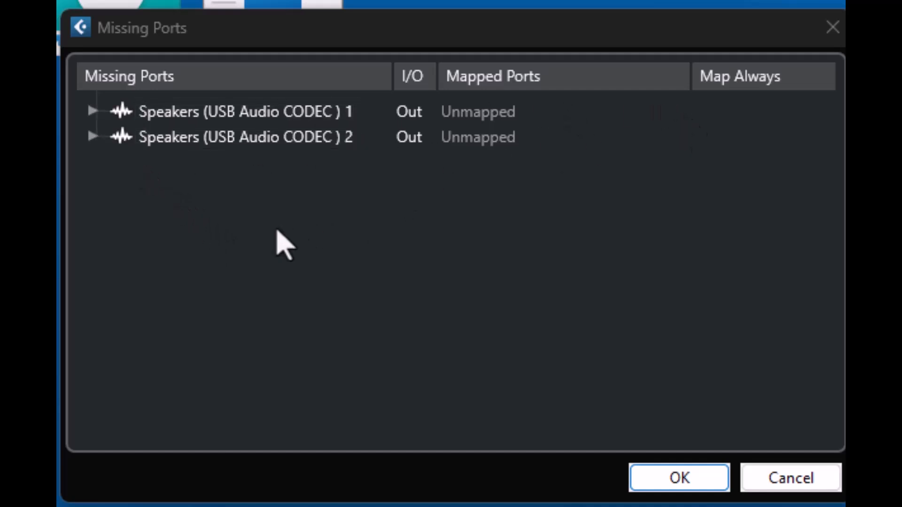
mouse_move(190, 179)
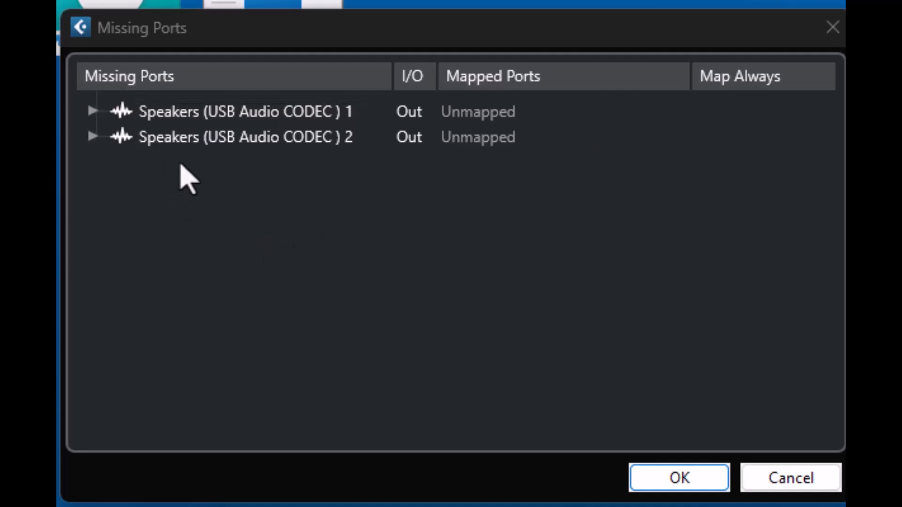
mouse_move(286, 241)
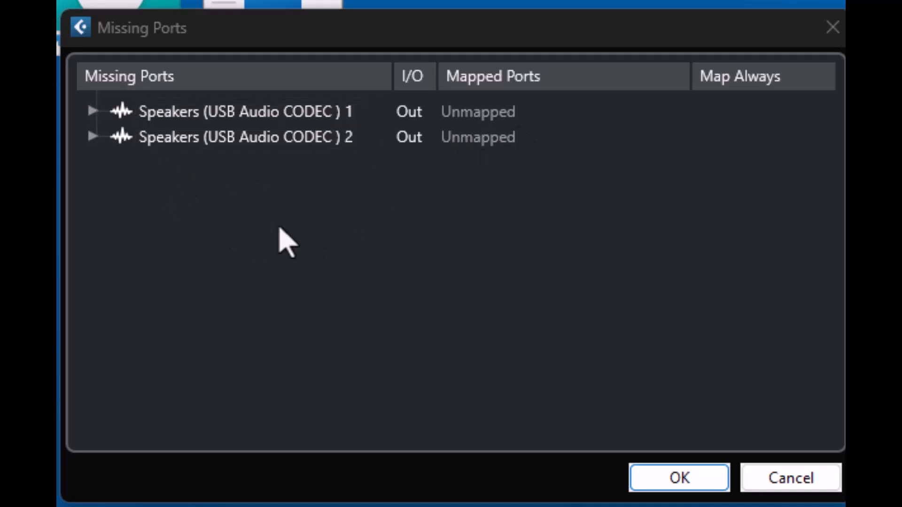
mouse_move(238, 265)
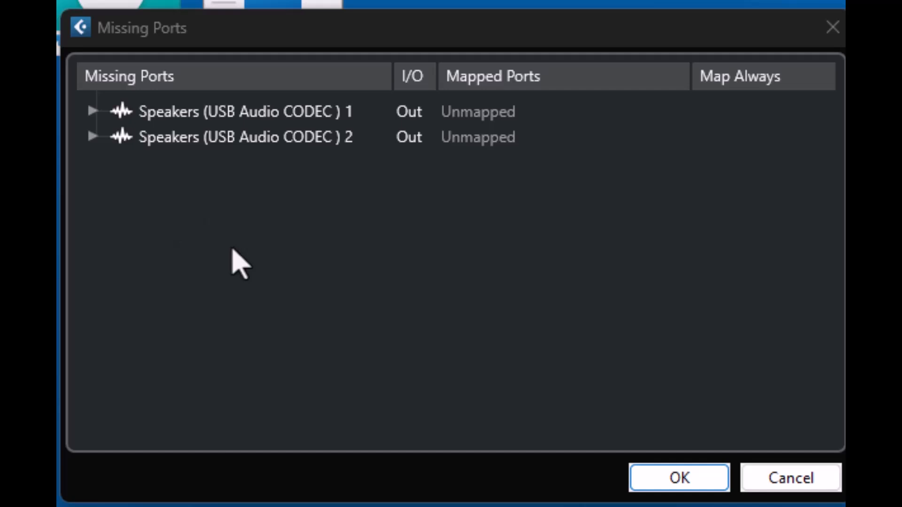
mouse_move(209, 183)
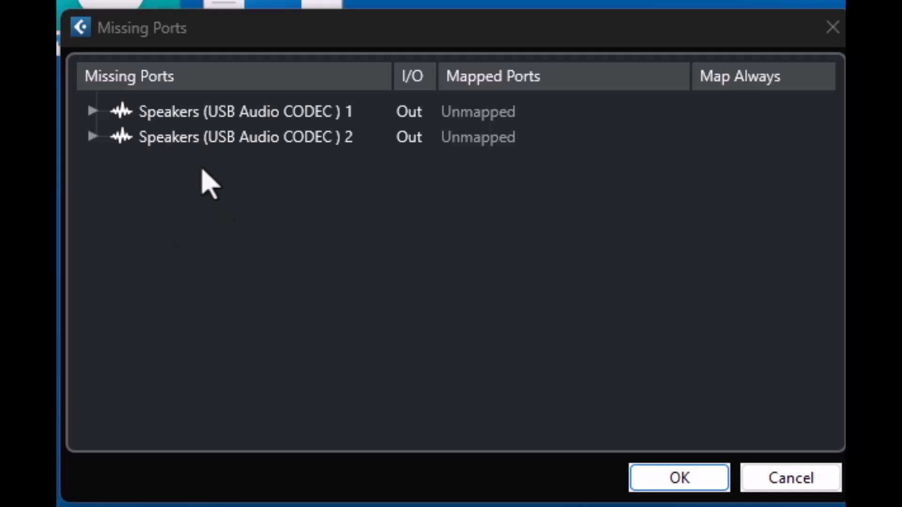
mouse_move(221, 246)
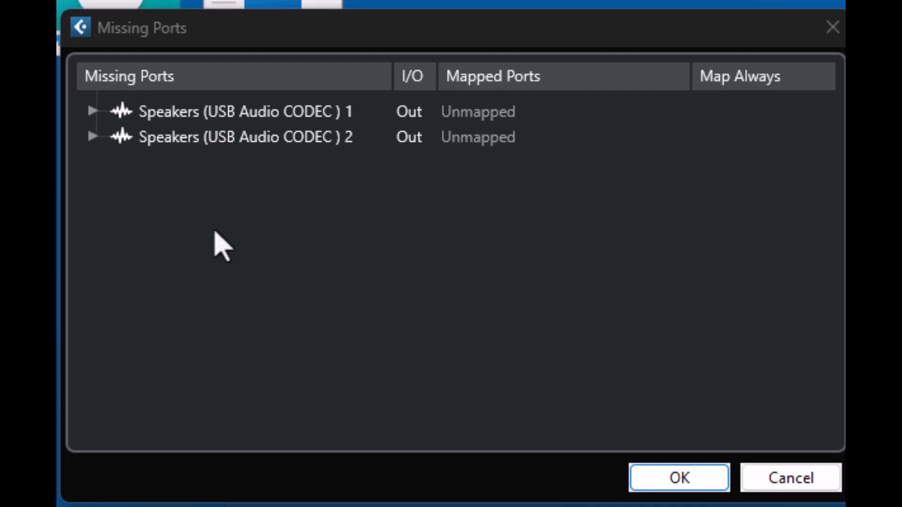
Expand USB Audio CODEC speaker port 2 to show Stereo Out - Right, then list replacements for port 1
click(244, 137)
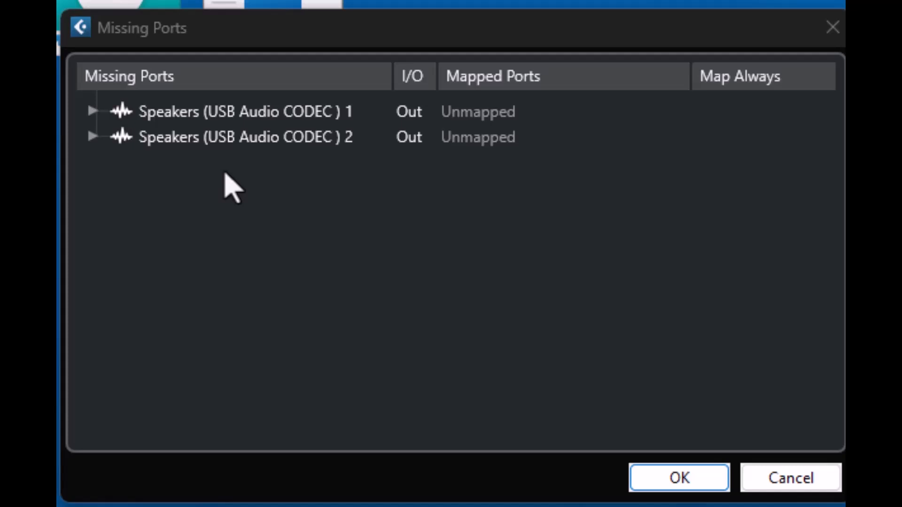
click(242, 111)
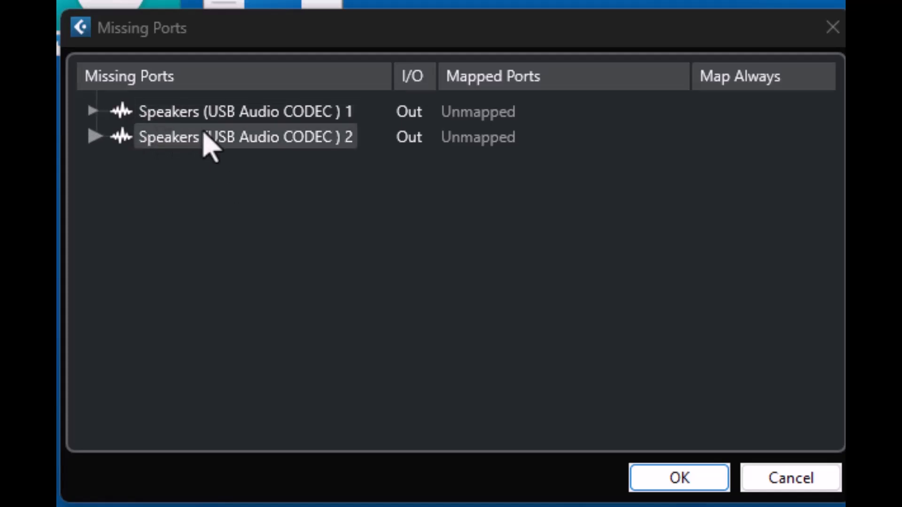
mouse_move(225, 156)
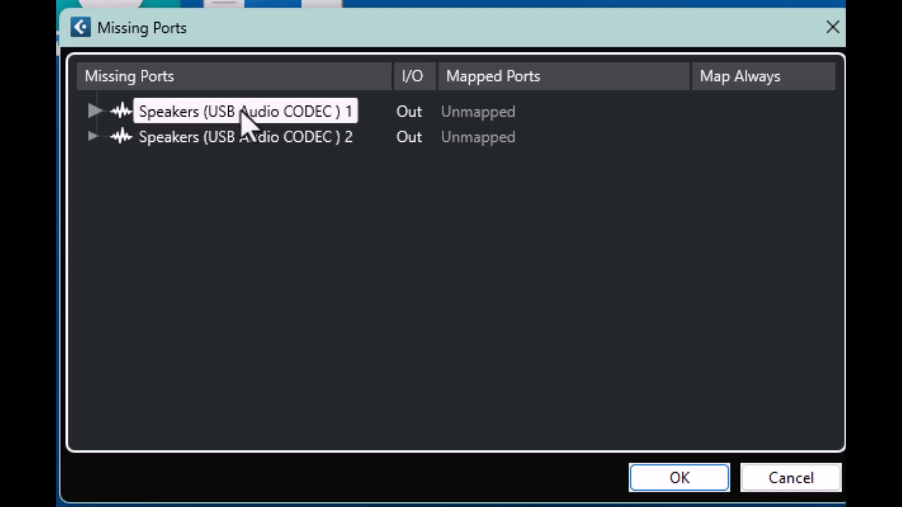
click(96, 137)
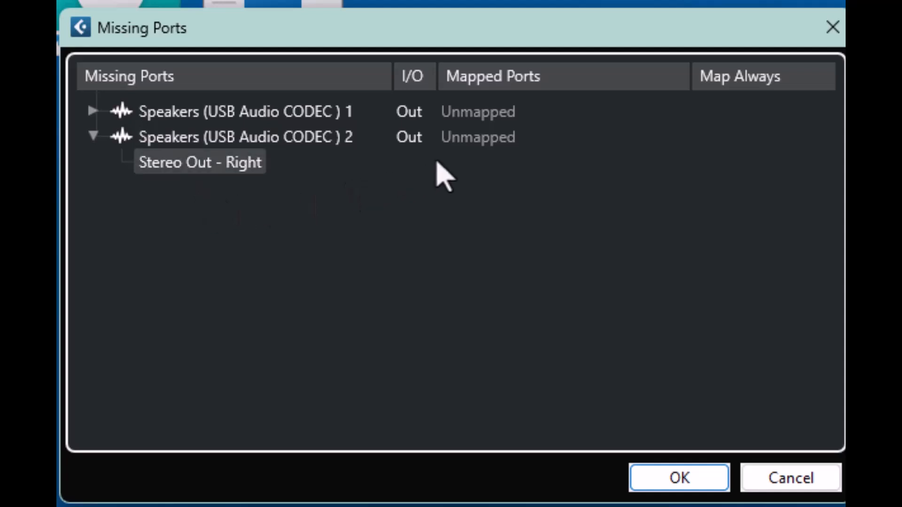
click(241, 110)
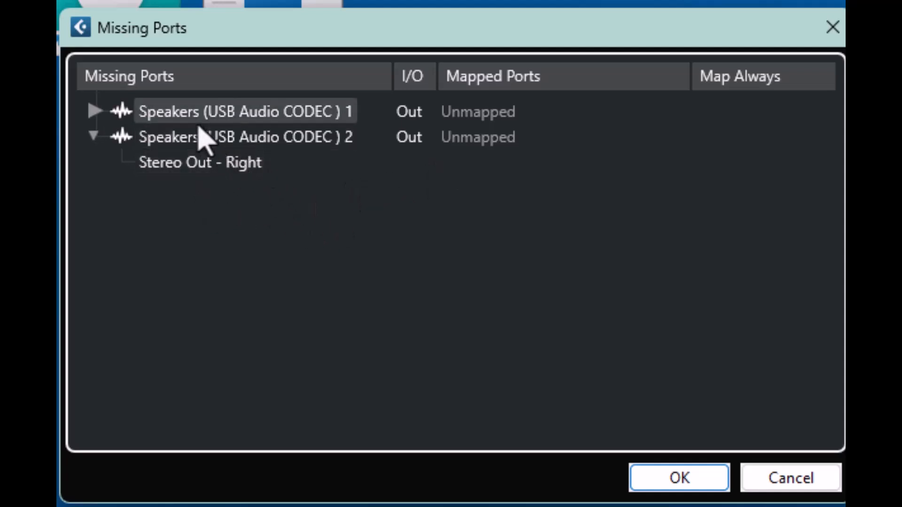
click(242, 136)
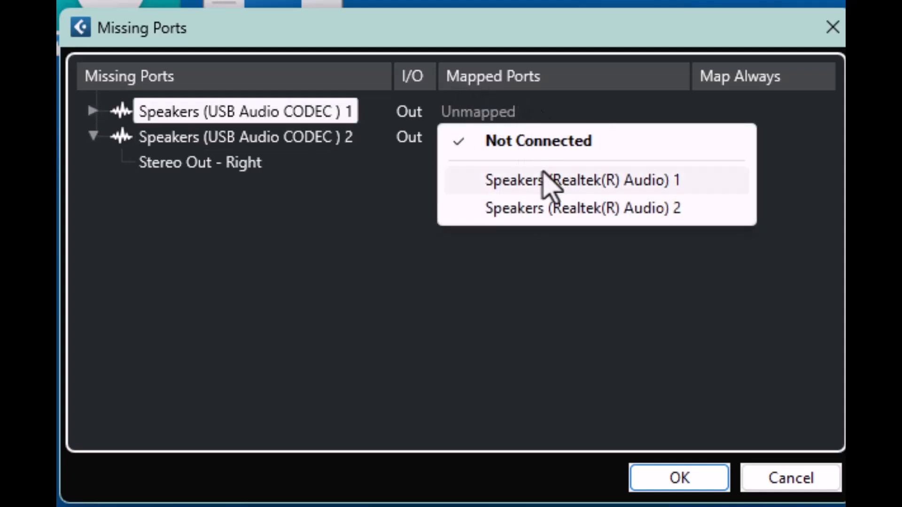
mouse_move(585, 208)
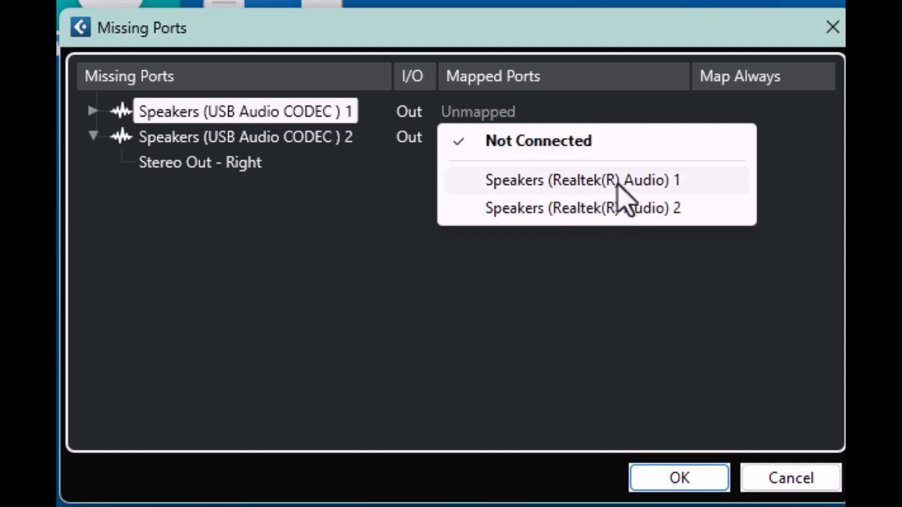
Map both missing USB Audio CODEC speaker ports onto Realtek speakers 1 and 2
click(581, 180)
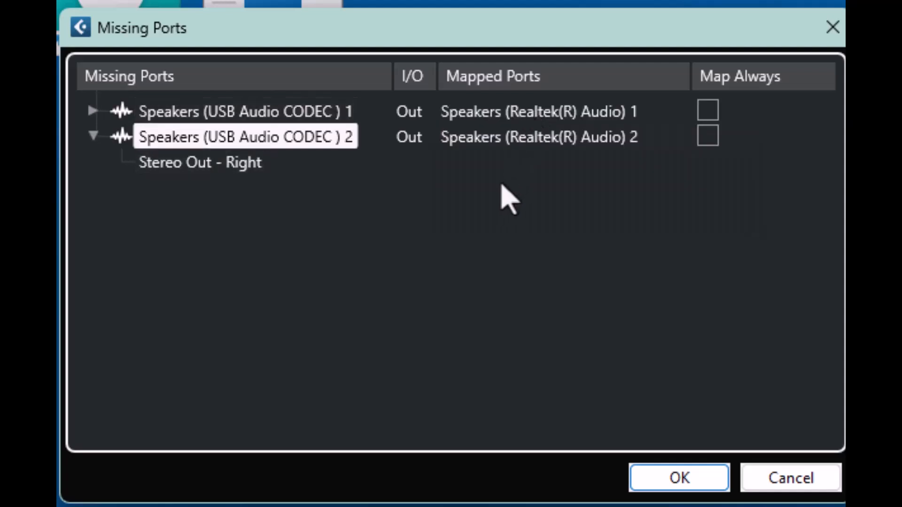
mouse_move(506, 195)
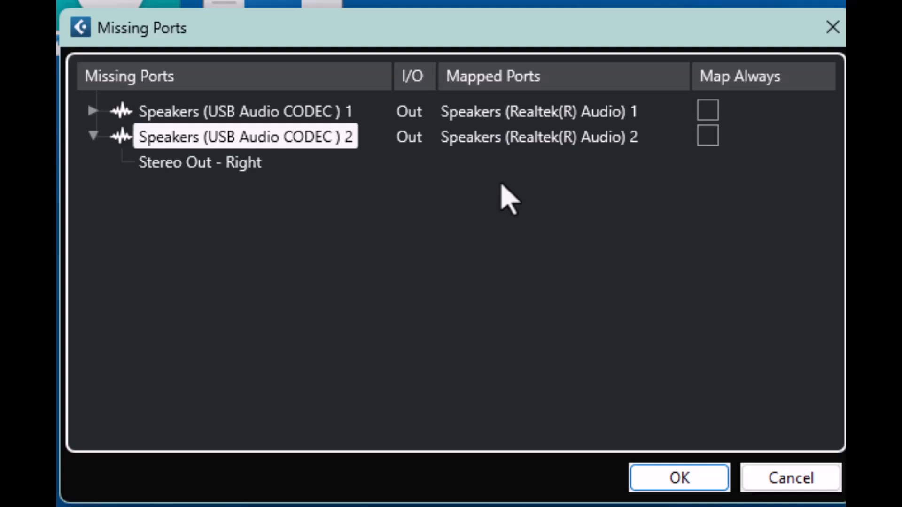
mouse_move(510, 219)
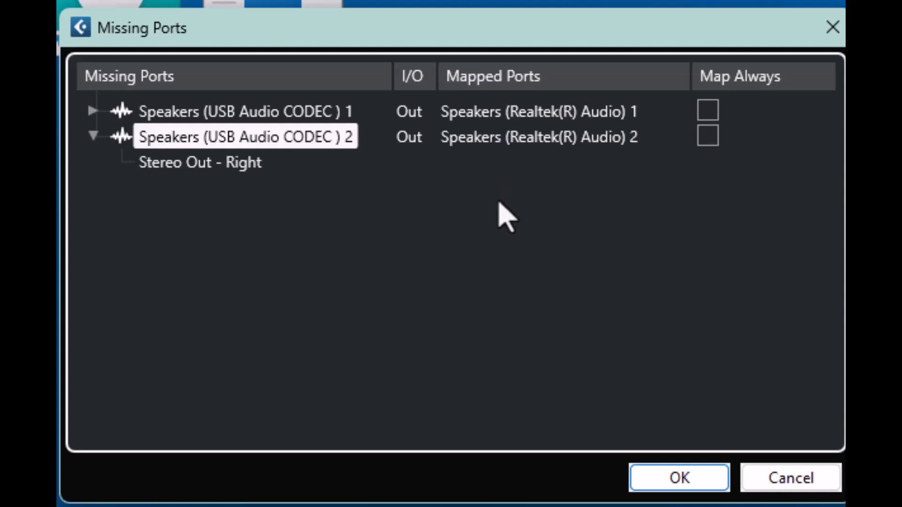
mouse_move(400, 247)
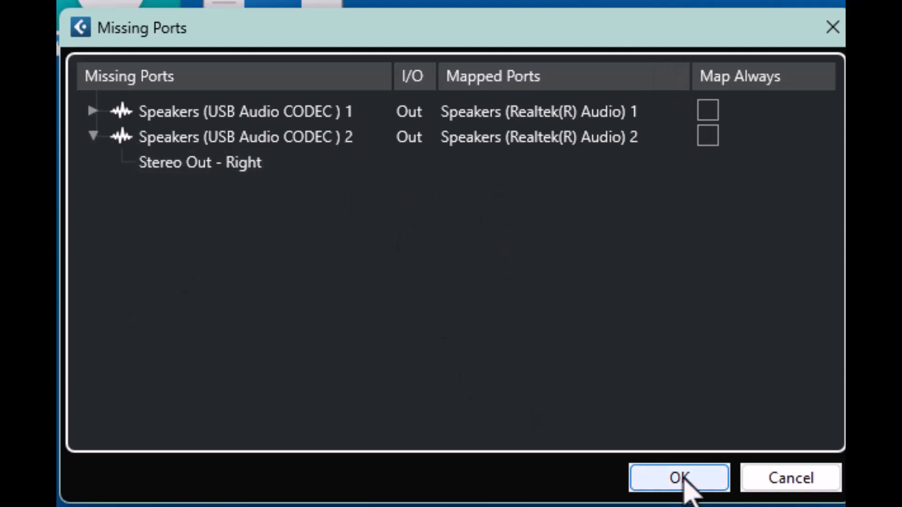
Confirm the Realtek replacements for the missing ports and return to the Piano project
click(679, 477)
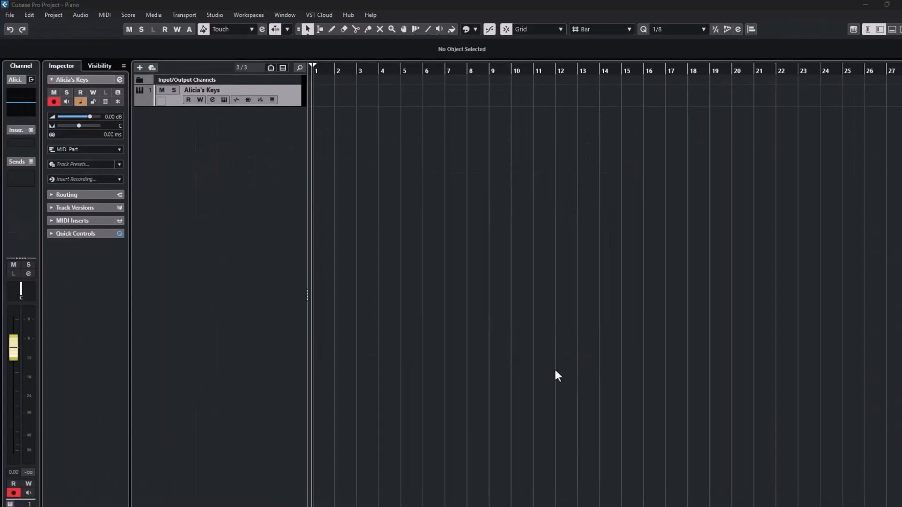
mouse_move(478, 293)
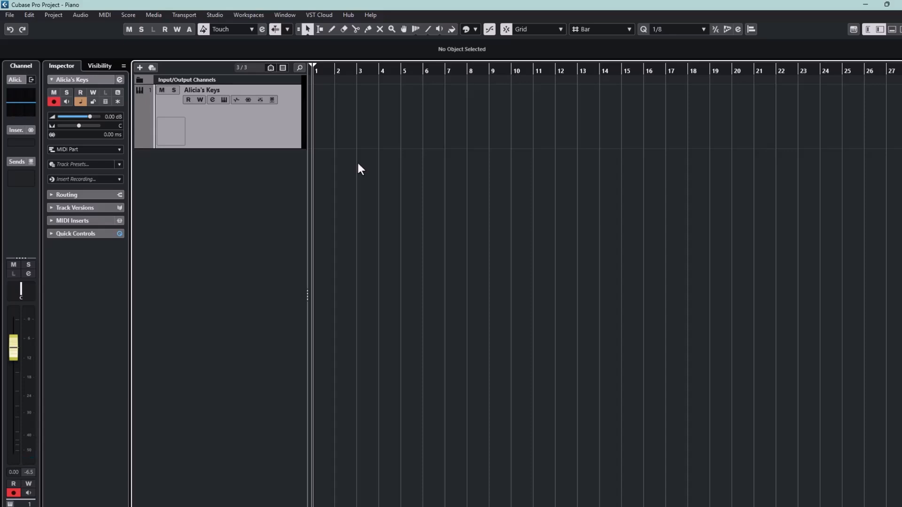
mouse_move(215, 14)
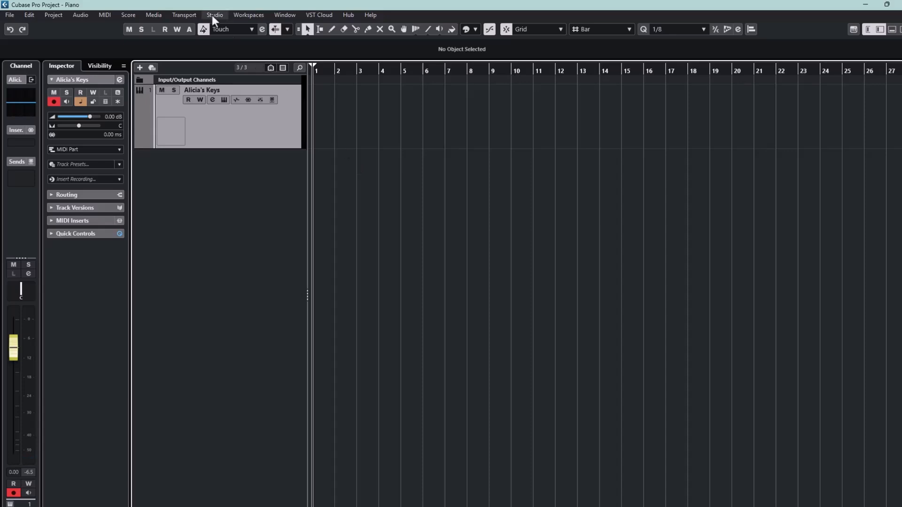
Verify in Audio Connections that Stereo Out feeds Realtek speakers 1 and 2, then bring up Studio Setup
click(214, 14)
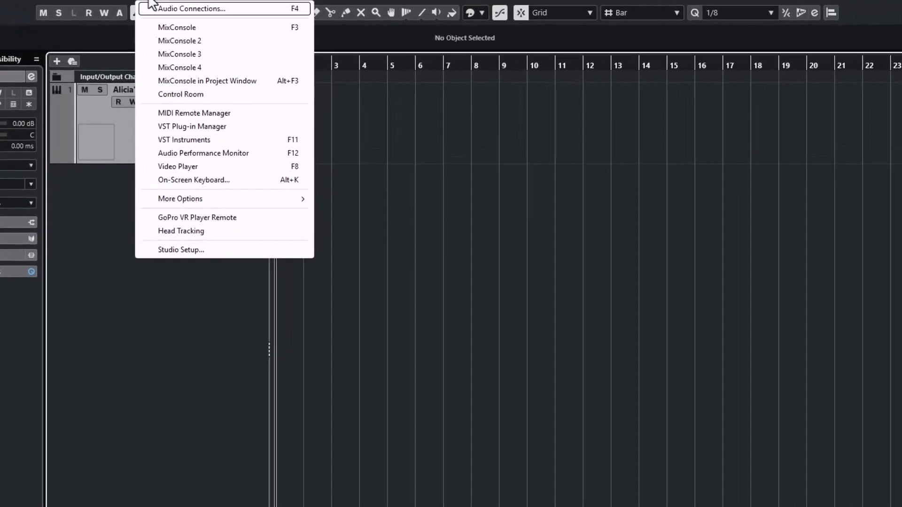
click(193, 8)
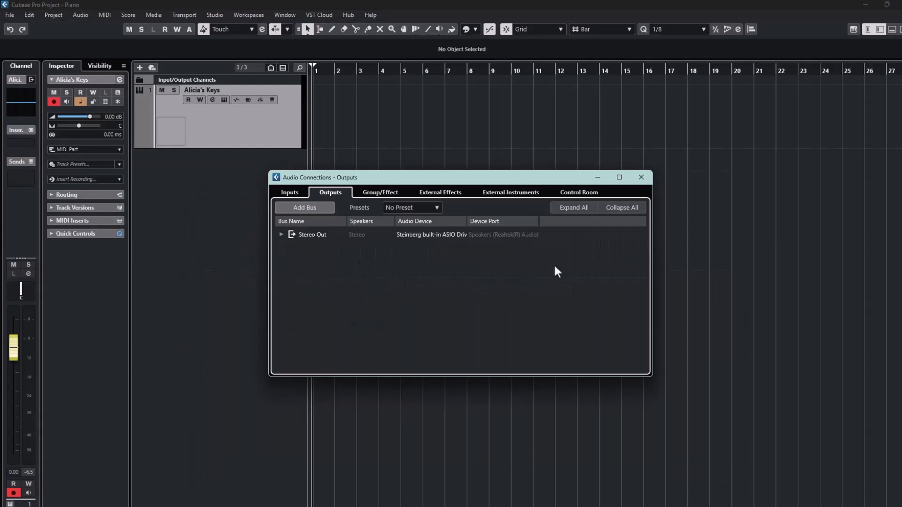
mouse_move(443, 300)
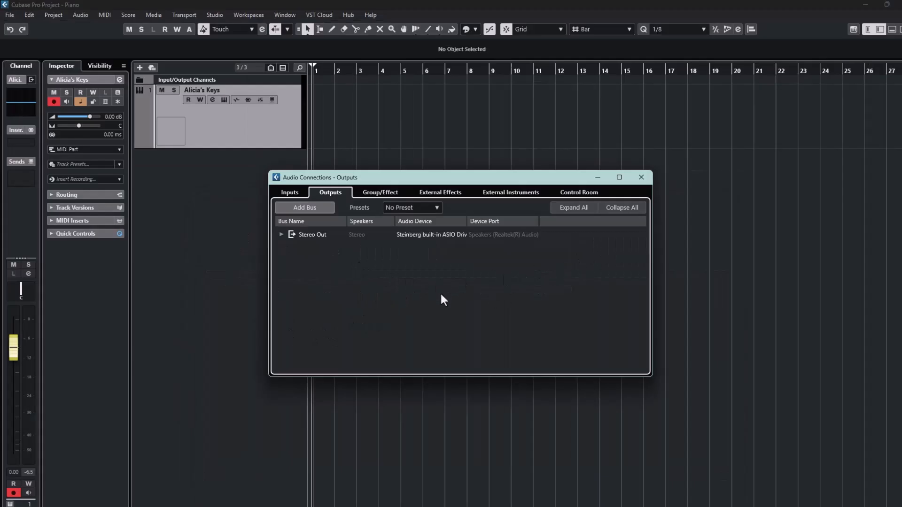
mouse_move(374, 276)
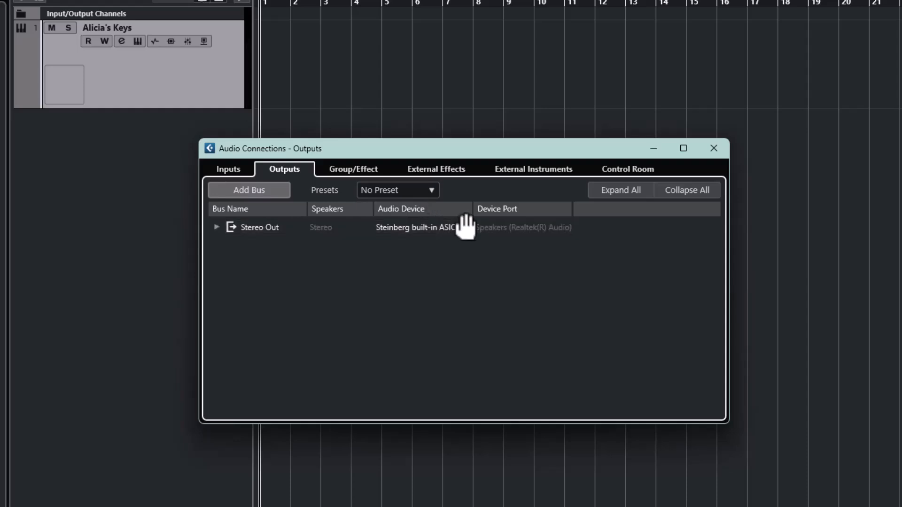
mouse_move(566, 219)
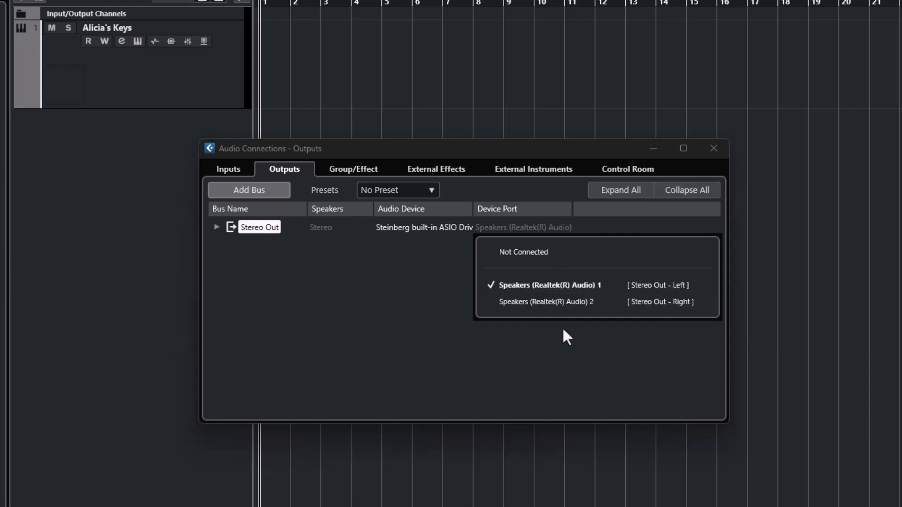
mouse_move(498, 339)
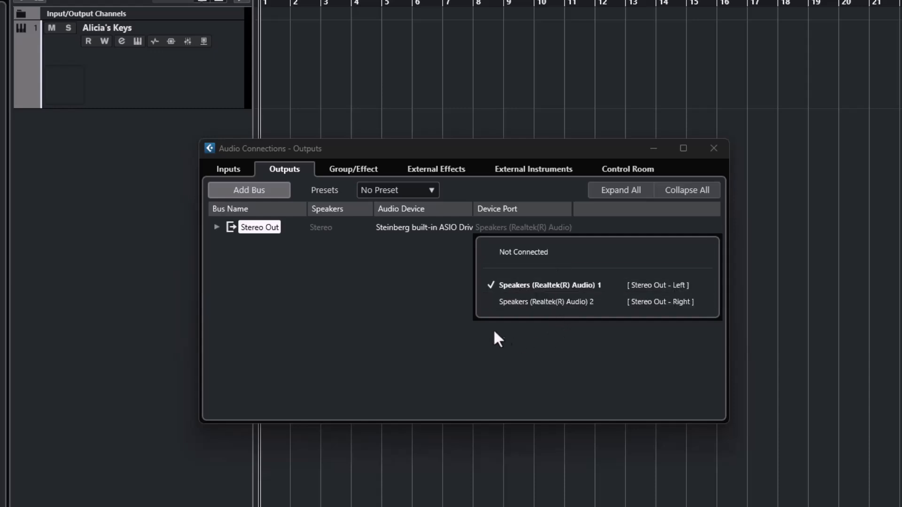
mouse_move(374, 336)
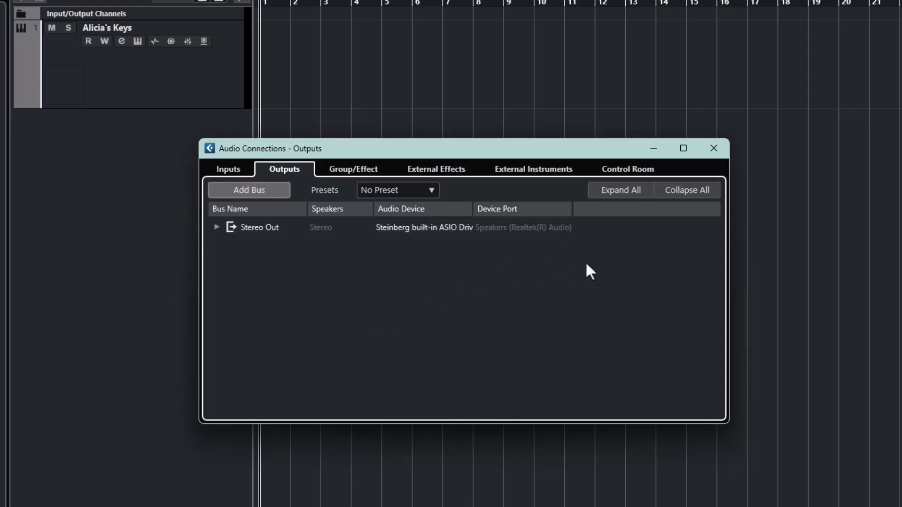
click(214, 15)
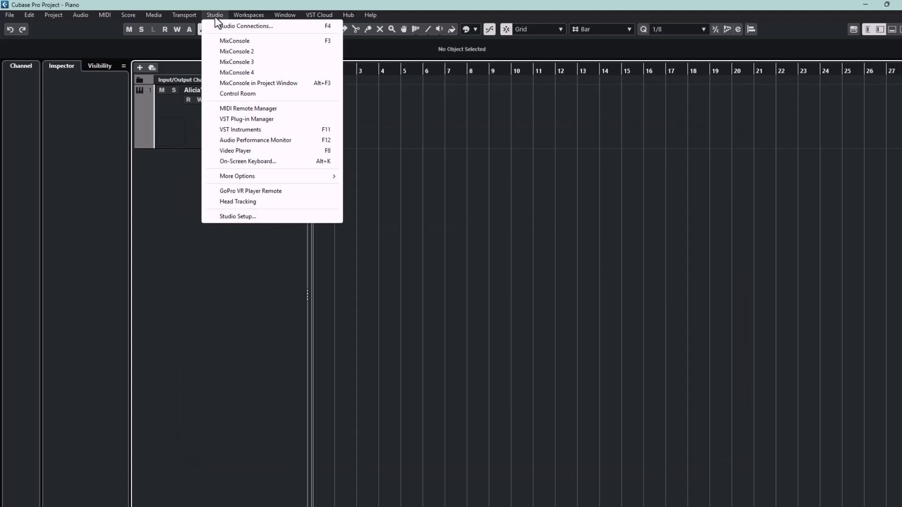
mouse_move(236, 217)
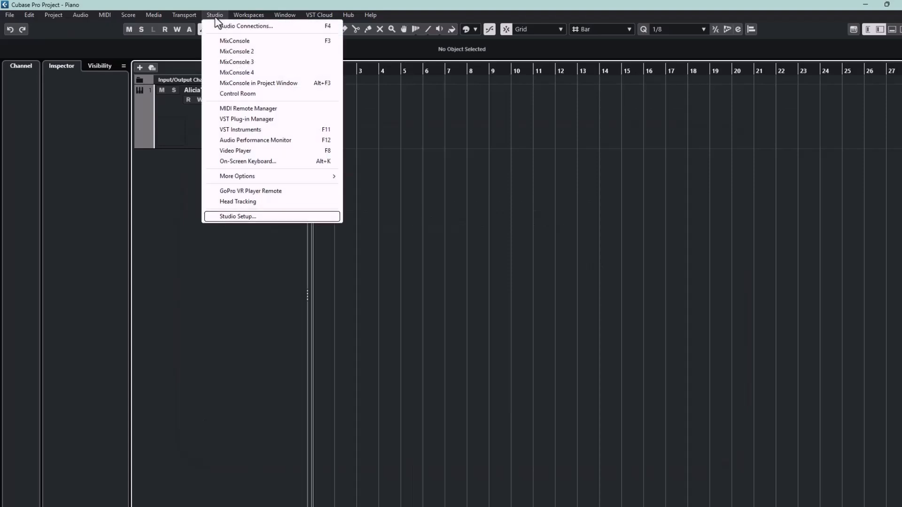
click(236, 216)
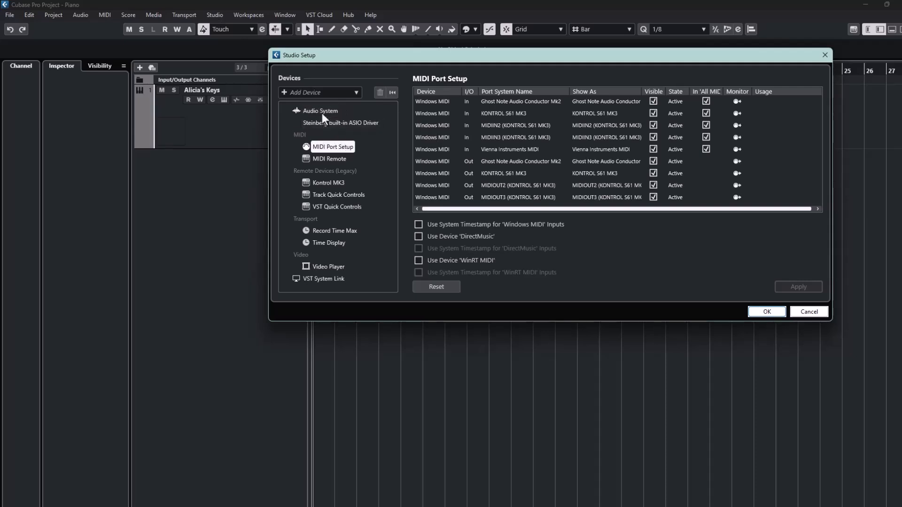
Keep Steinberg built-in ASIO Driver as the Audio System driver and view its Connected ports
click(320, 111)
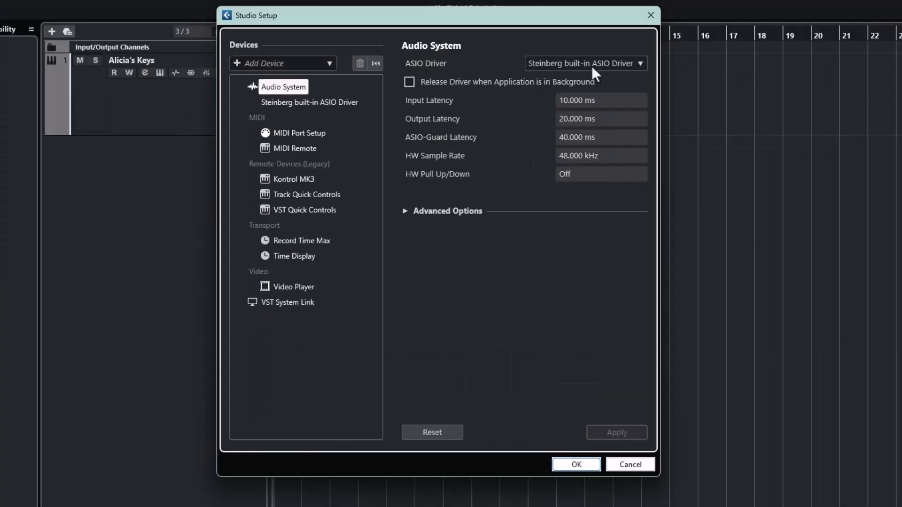
click(582, 63)
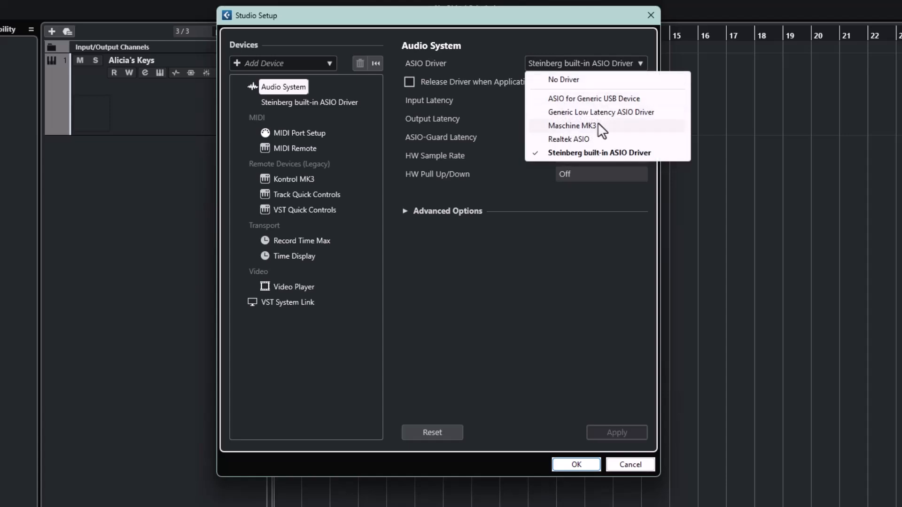
mouse_move(602, 142)
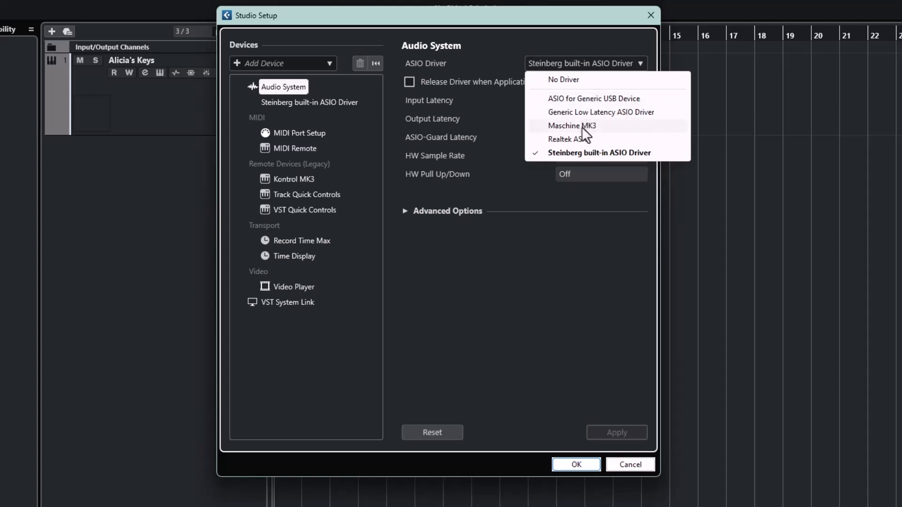
mouse_move(586, 138)
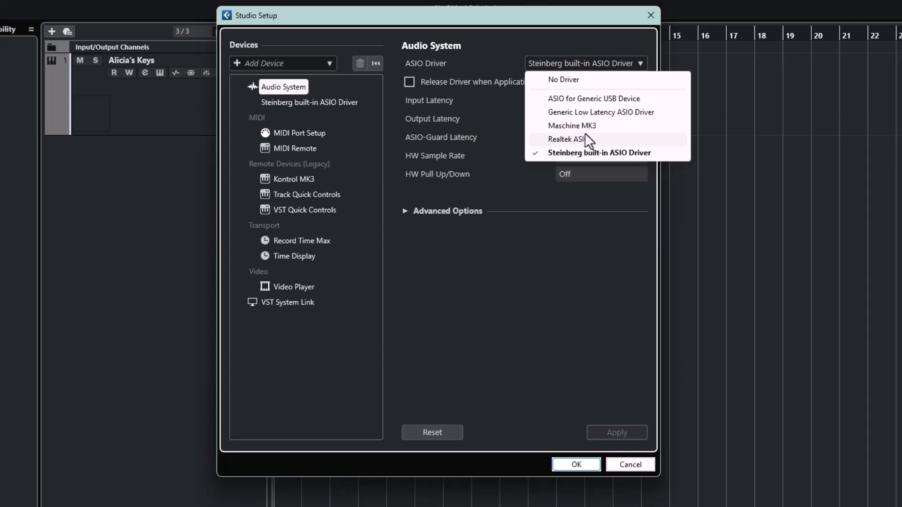
mouse_move(587, 218)
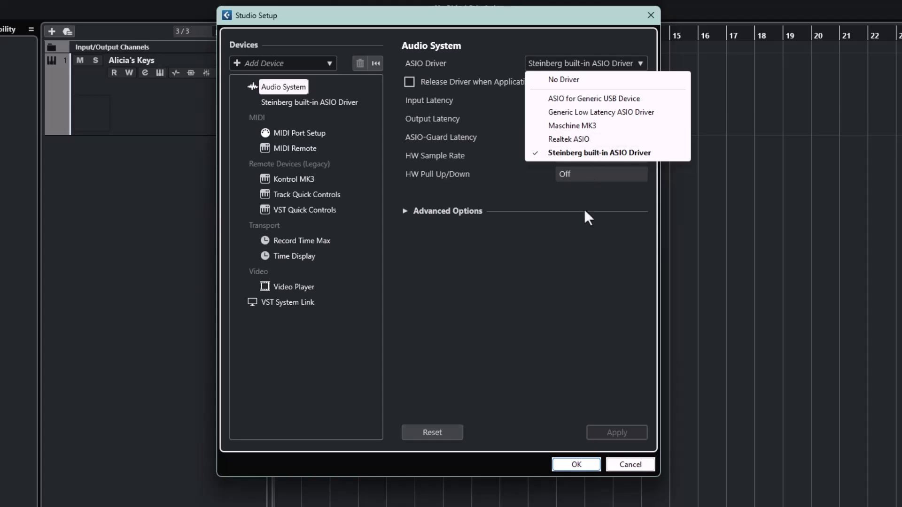
click(599, 153)
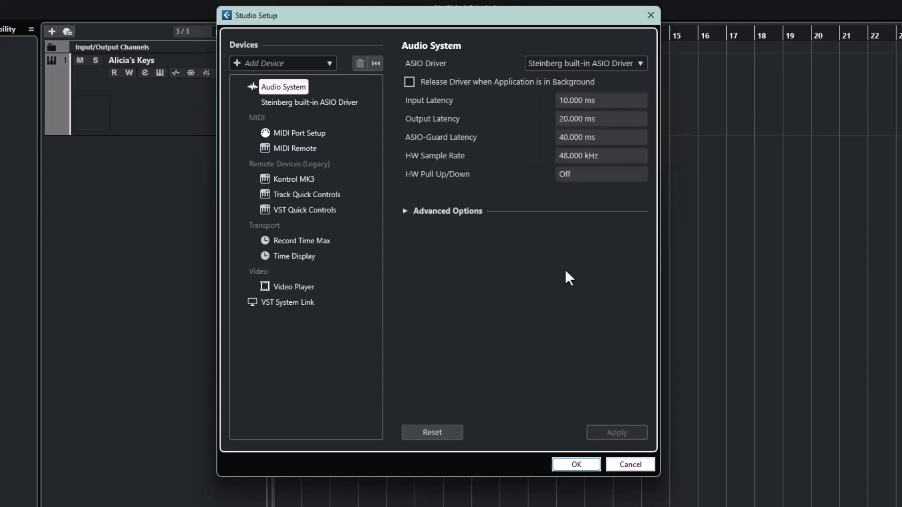
mouse_move(517, 47)
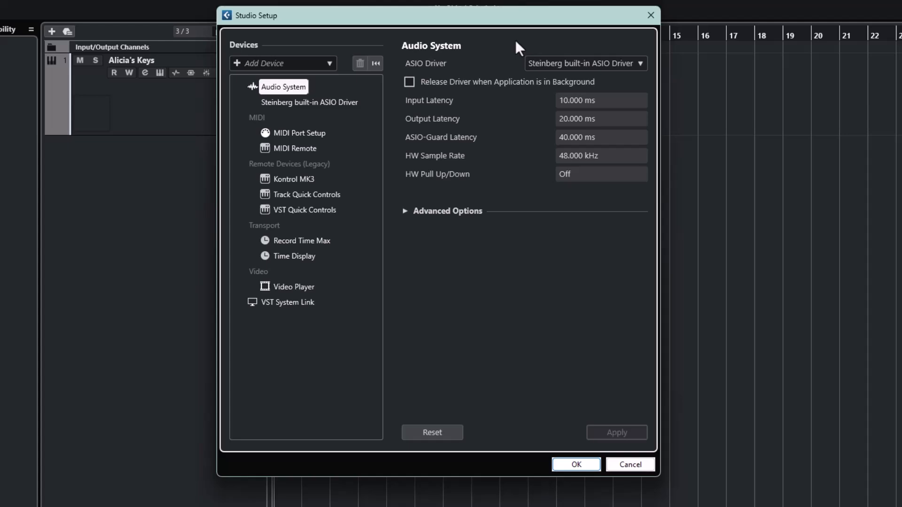
mouse_move(540, 56)
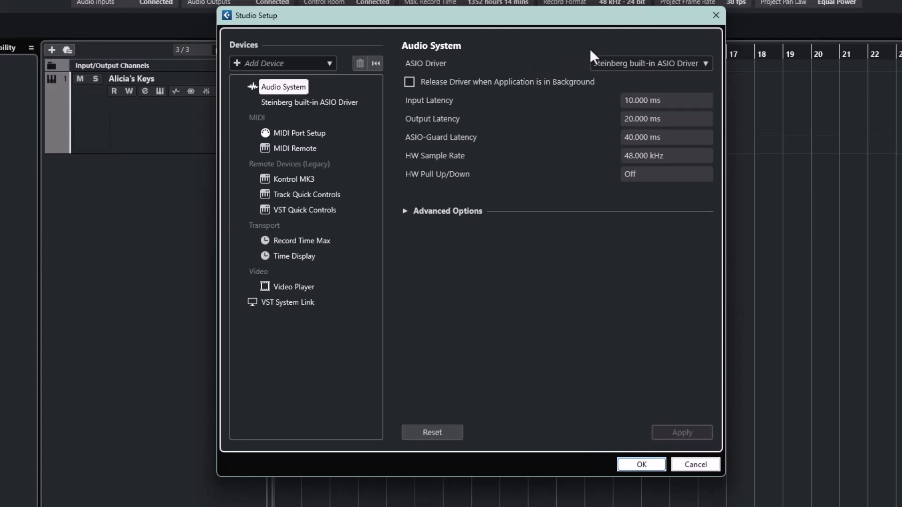
mouse_move(601, 53)
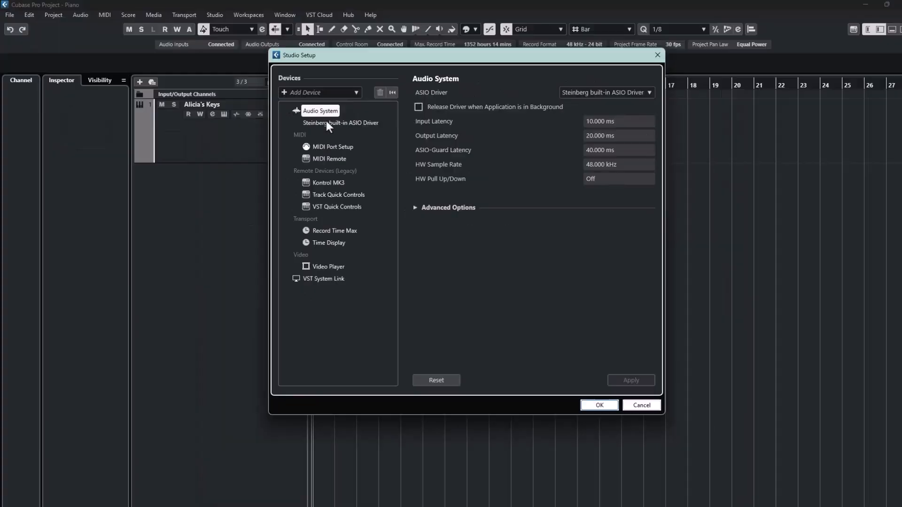
click(341, 122)
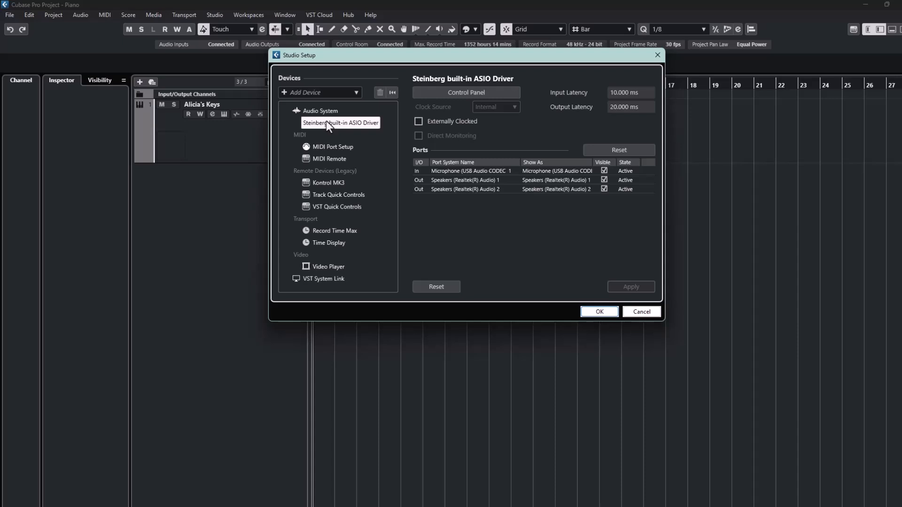
mouse_move(341, 128)
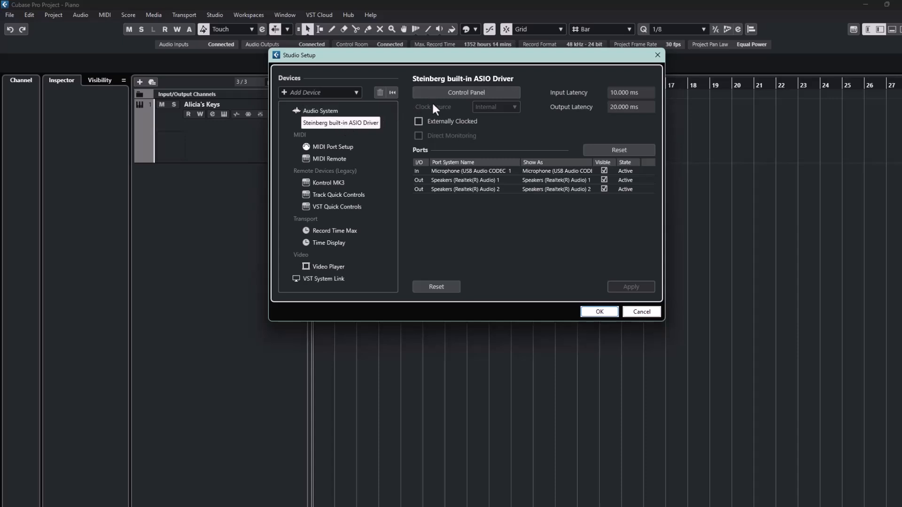
Show the built-in ASIO driver's port panel with Realtek output and USB Audio CODEC microphone input
click(466, 92)
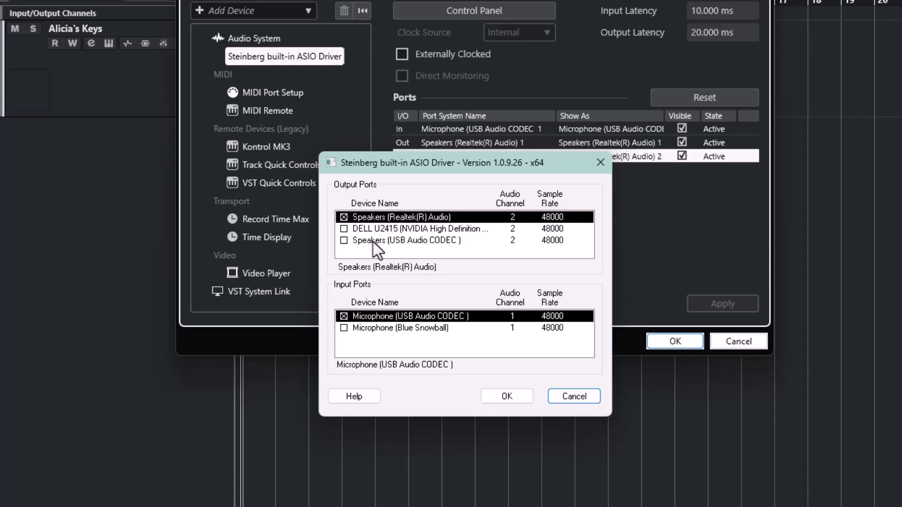
mouse_move(367, 271)
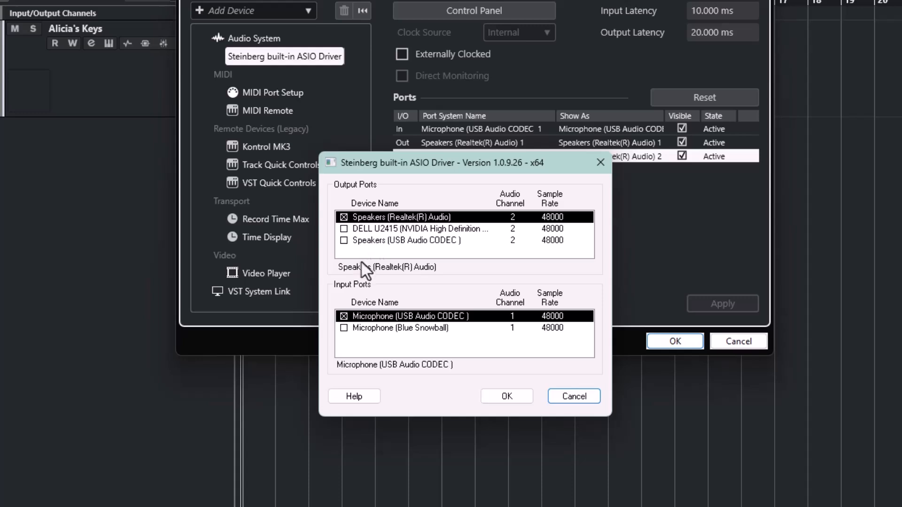
Tick Speakers (USB Audio CODEC) as the built-in ASIO driver's output ports instead of Realtek
click(344, 241)
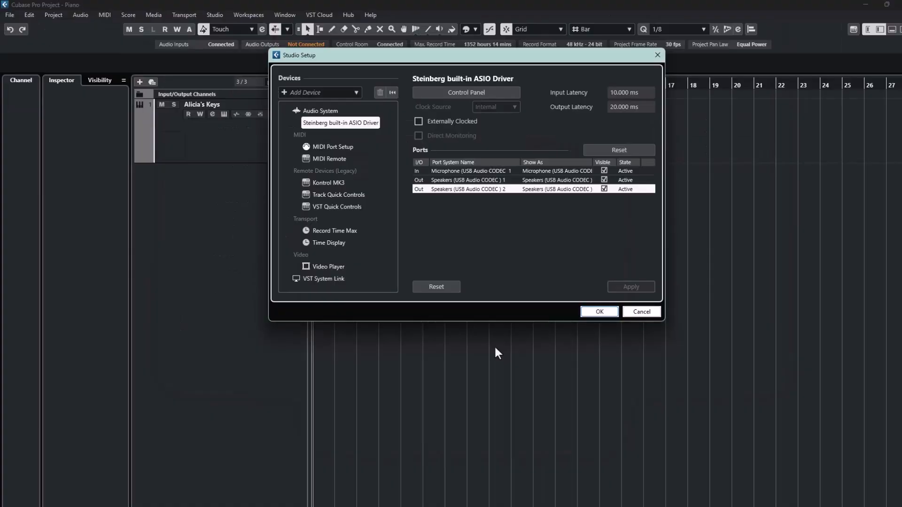
mouse_move(518, 191)
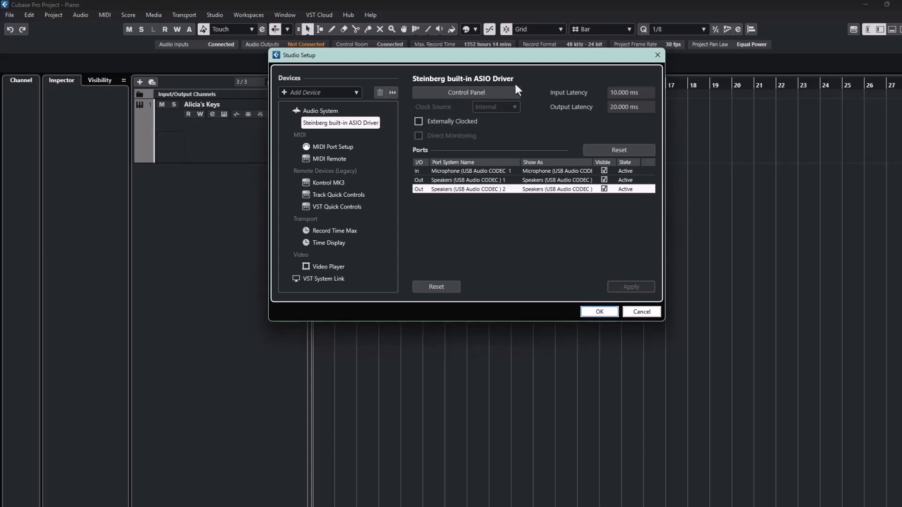
mouse_move(586, 87)
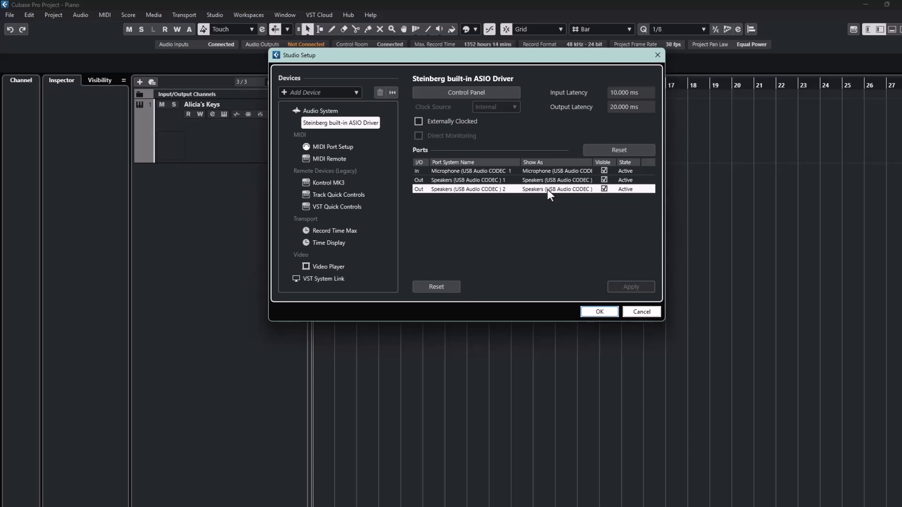
double_click(555, 189)
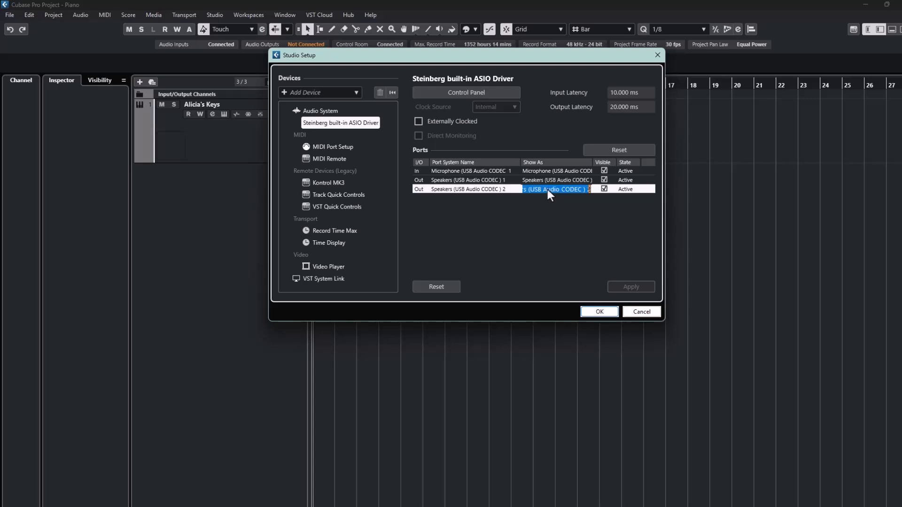
click(555, 190)
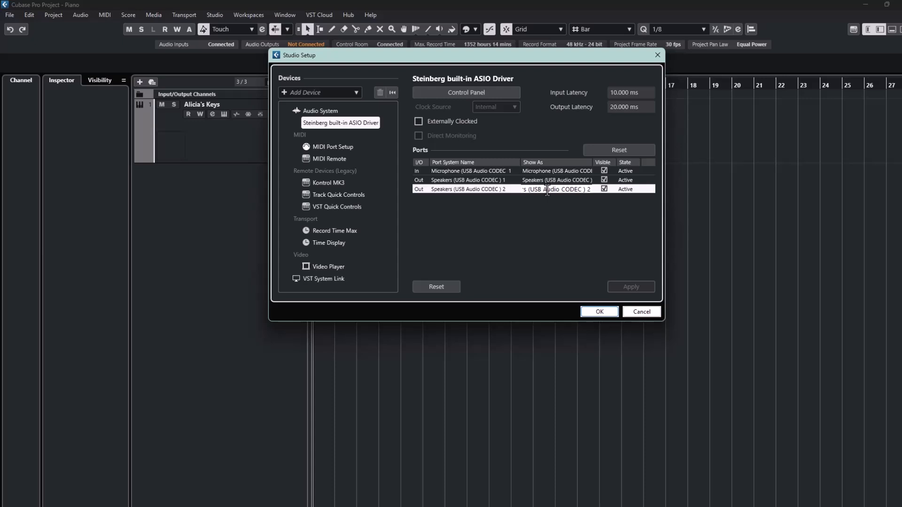
click(555, 189)
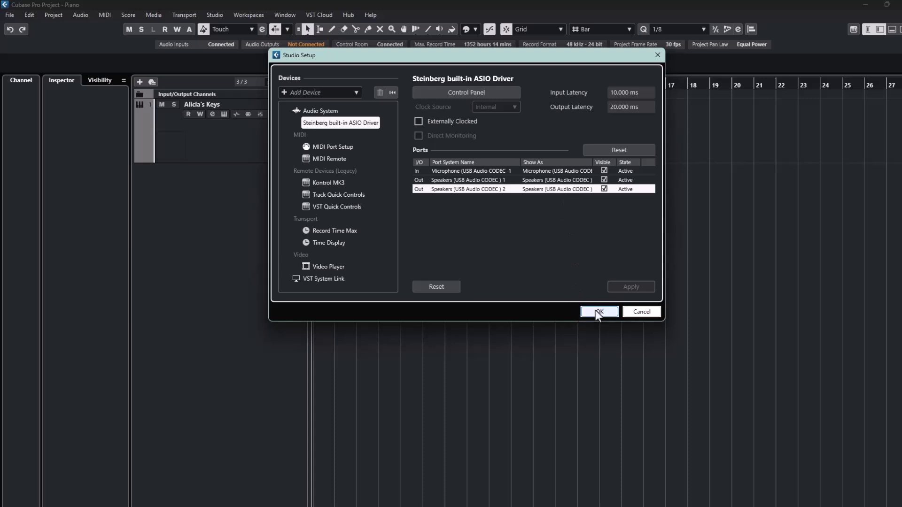
Apply the driver changes, close Studio Setup, and select the Alicia's Keys track
click(599, 312)
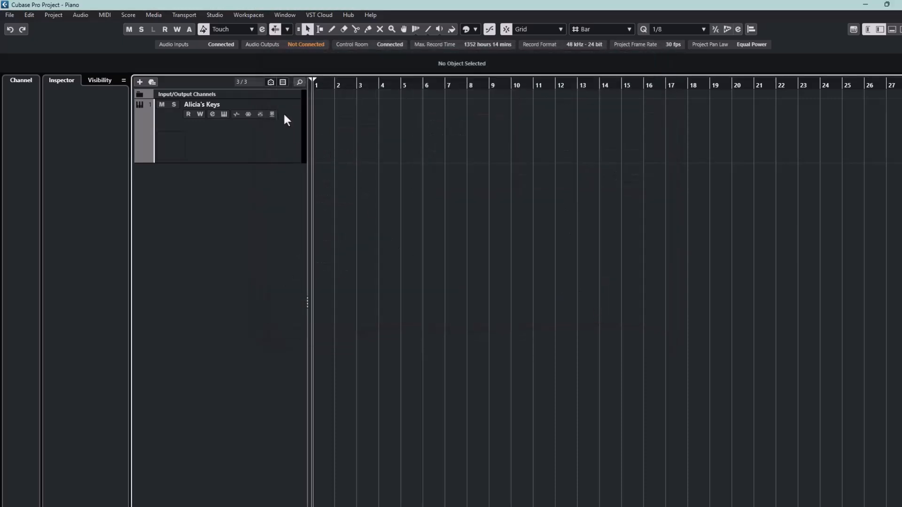
click(201, 105)
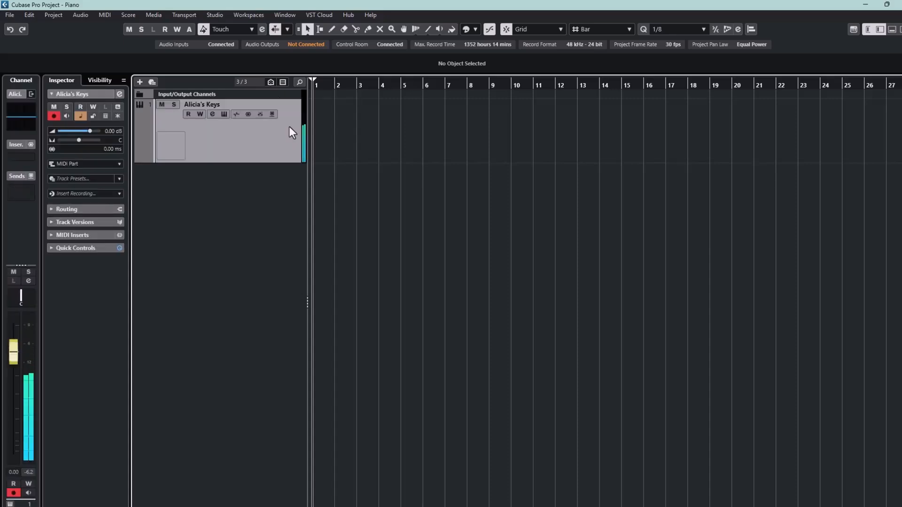
mouse_move(276, 177)
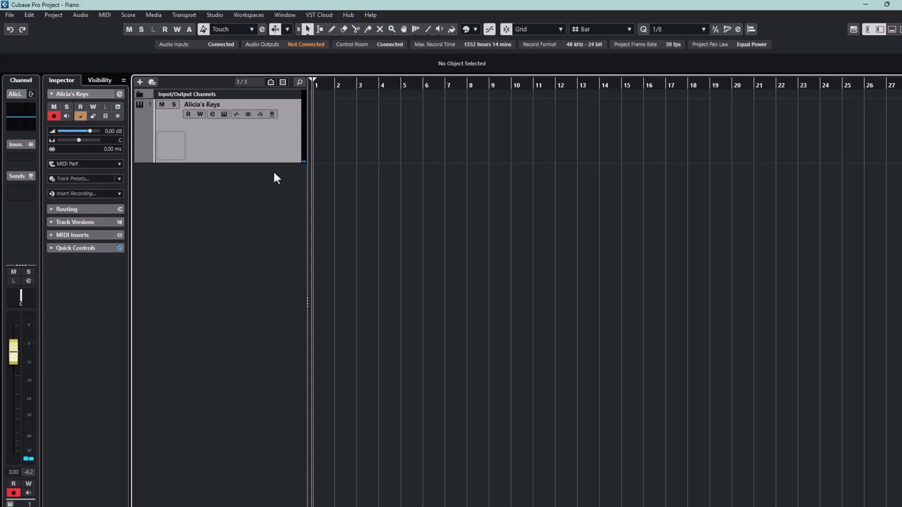
Set Stereo Out's audio device to Steinberg built-in ASIO Driver in Audio Connections
click(214, 15)
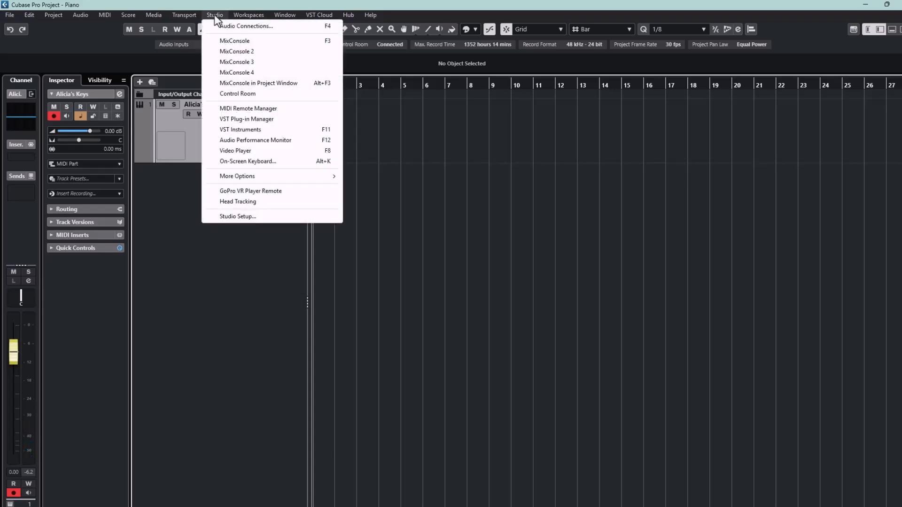
mouse_move(246, 25)
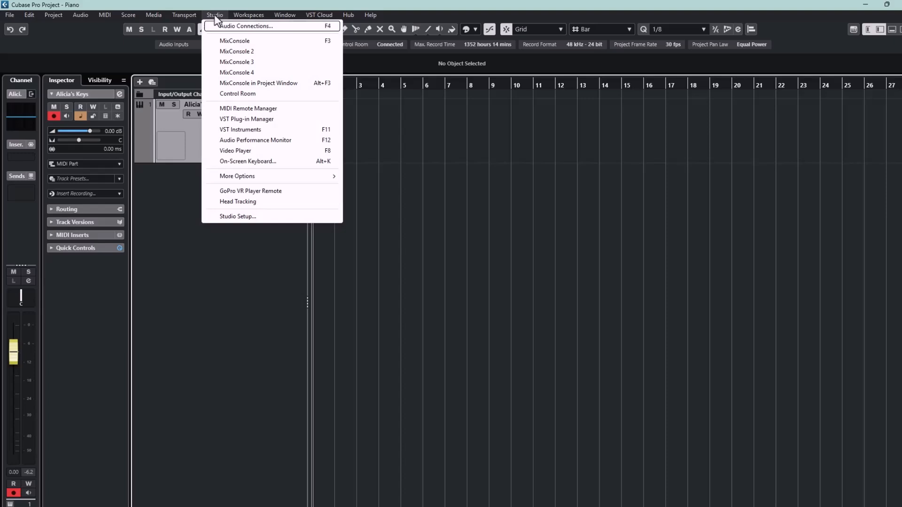
click(246, 26)
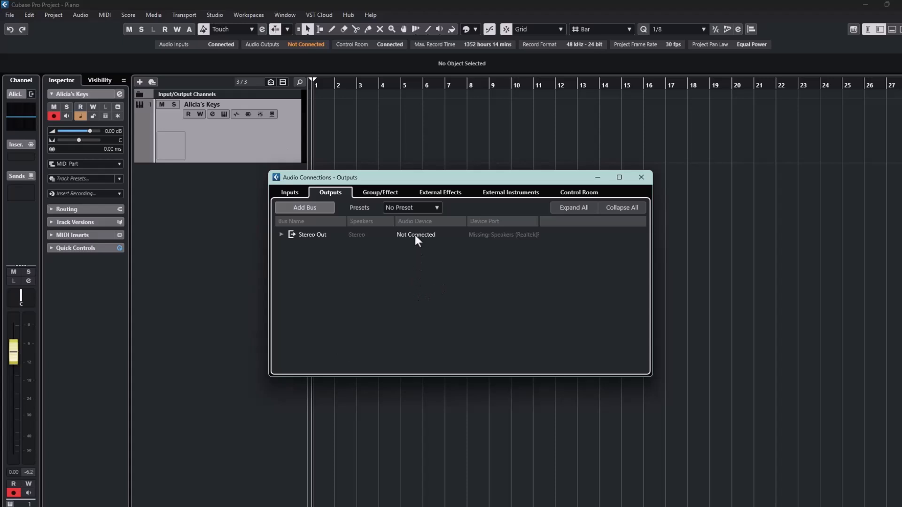
click(312, 235)
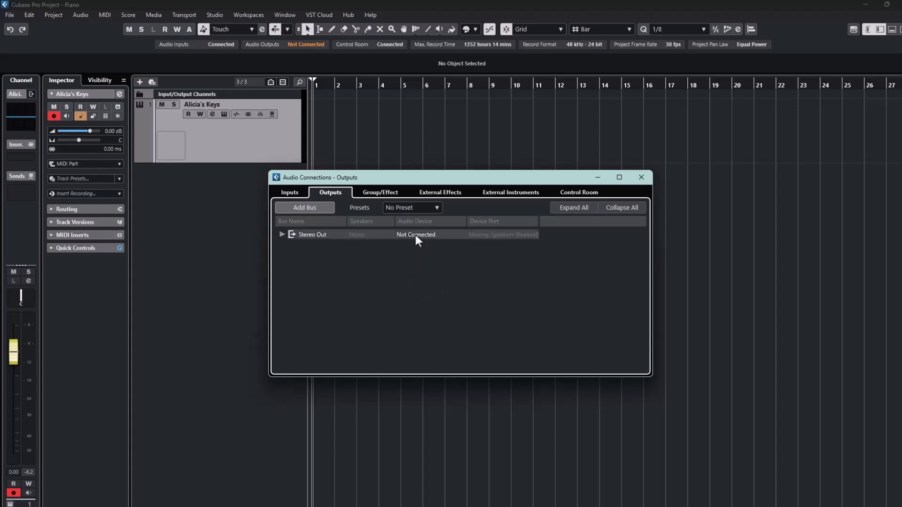
click(416, 235)
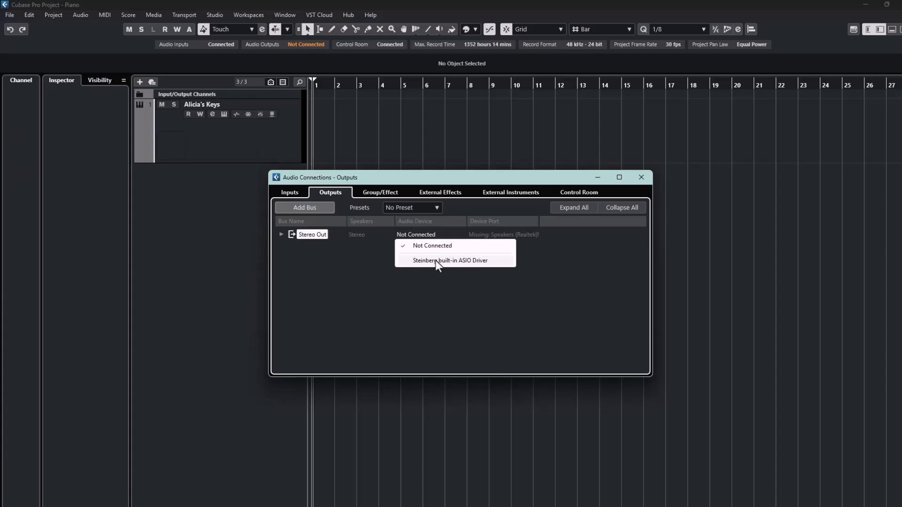
click(450, 260)
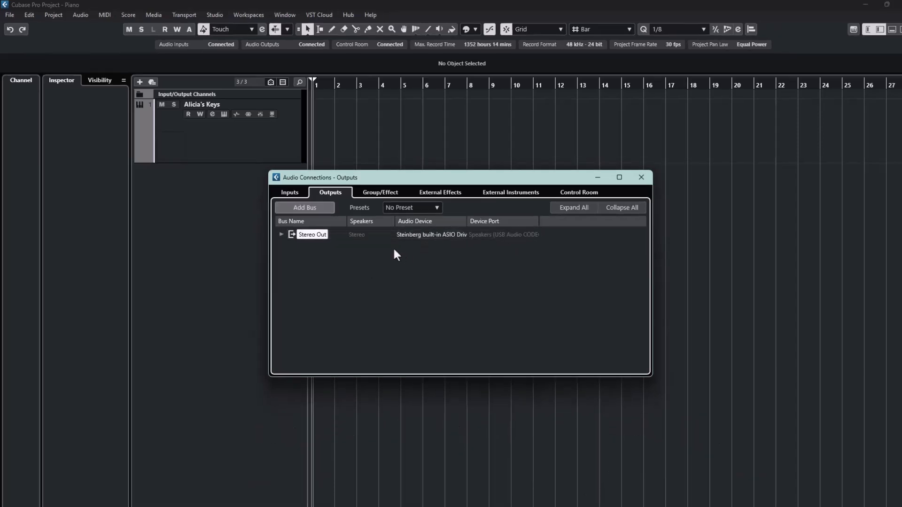
mouse_move(271, 107)
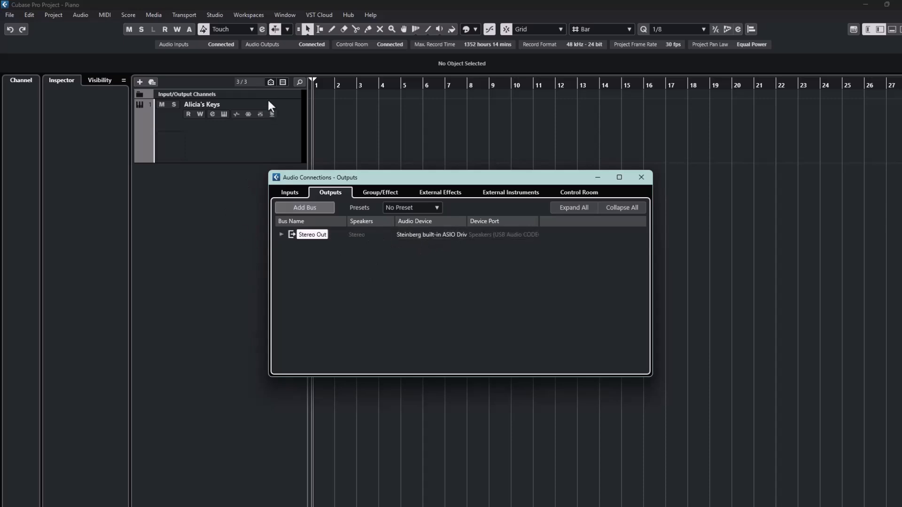
mouse_move(274, 133)
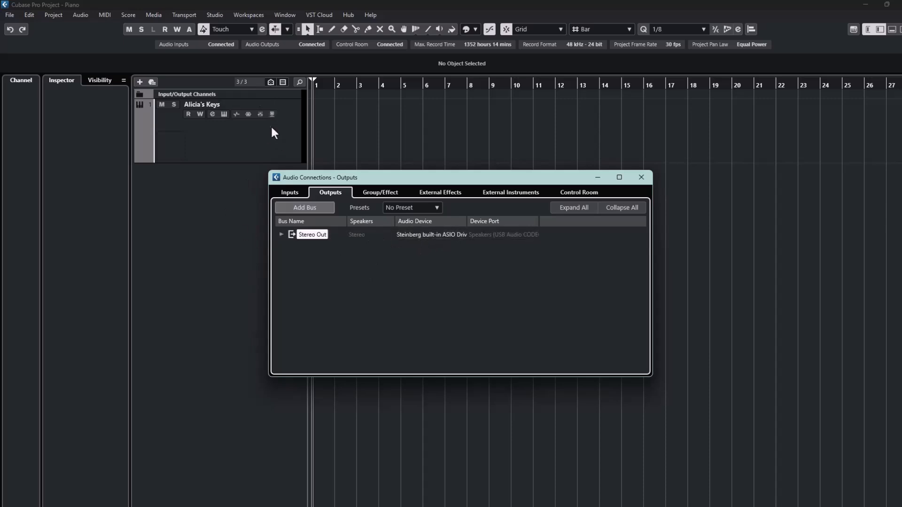
mouse_move(258, 128)
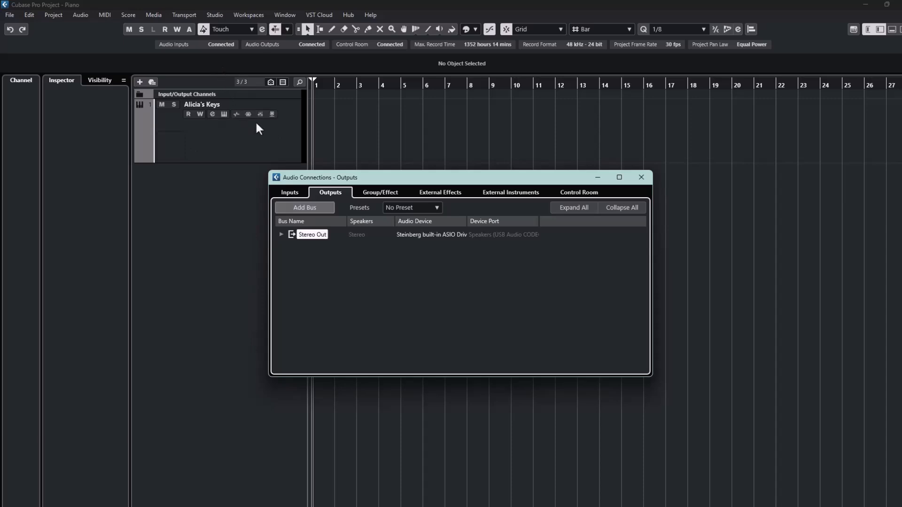